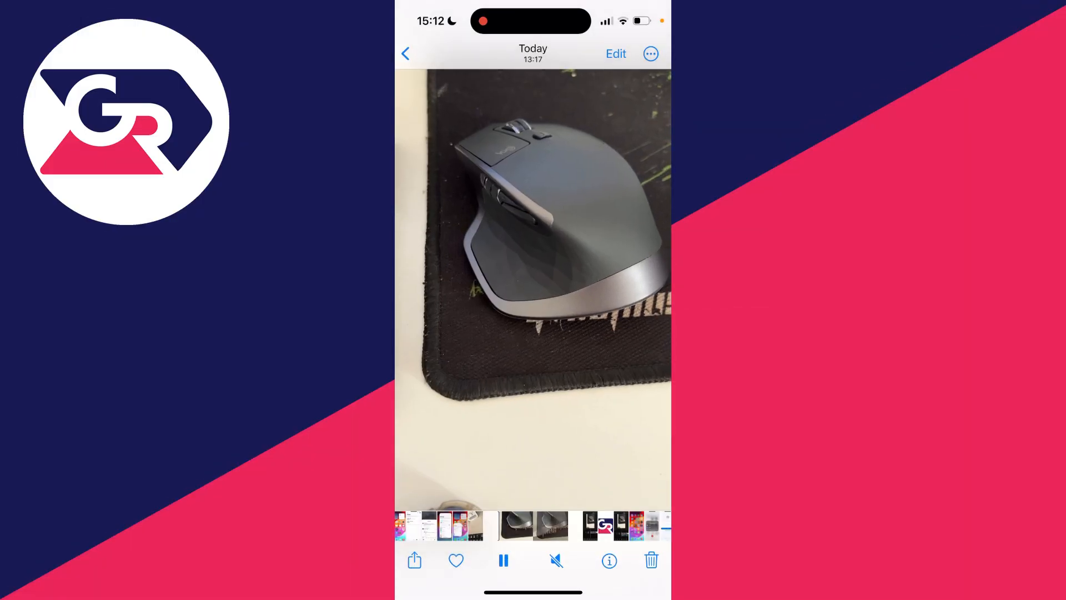
Step: Close the playing mouse video from Today and return to the Recents grid
{"action": "left_click", "coordinate": [650, 560]}
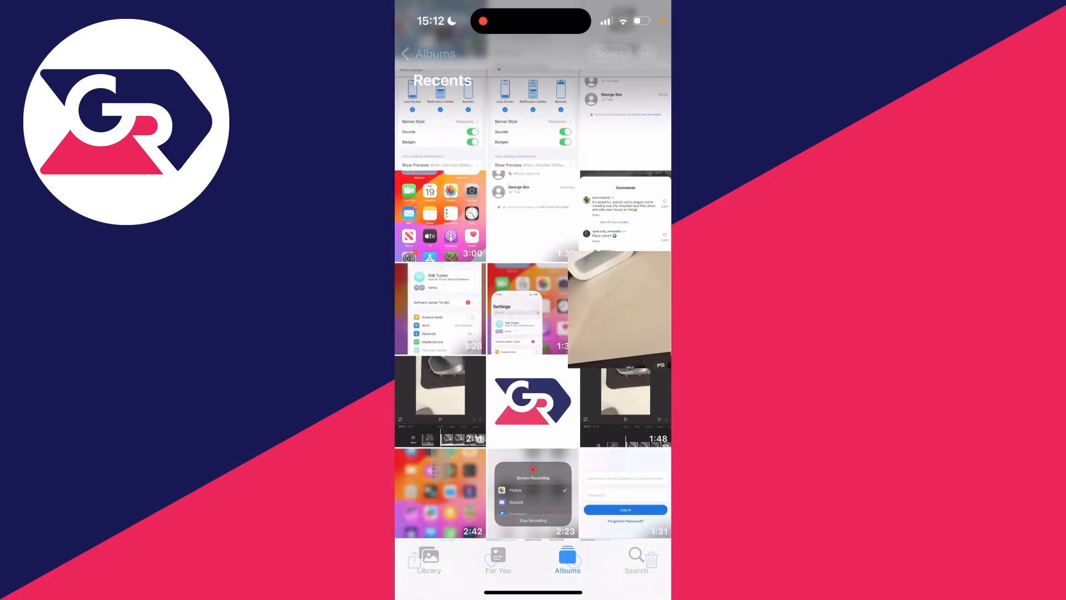
Step: Scroll the Recents grid, then go back to the Albums overview with Media Types and Utilities
{"action": "scroll", "scroll_direction": "down", "scroll_amount": 3}
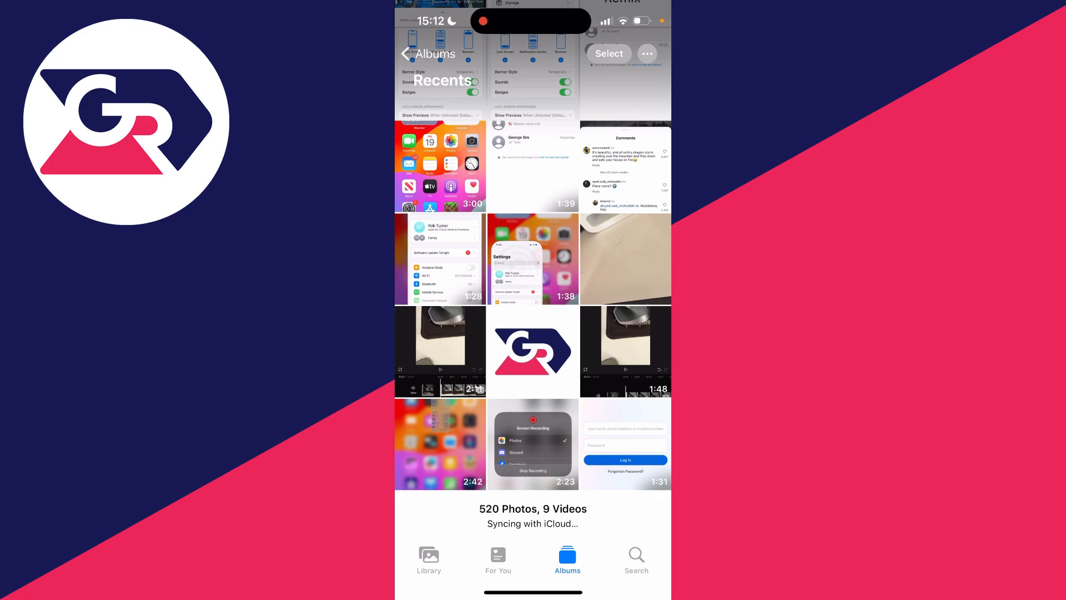
{"action": "left_click", "coordinate": [405, 54]}
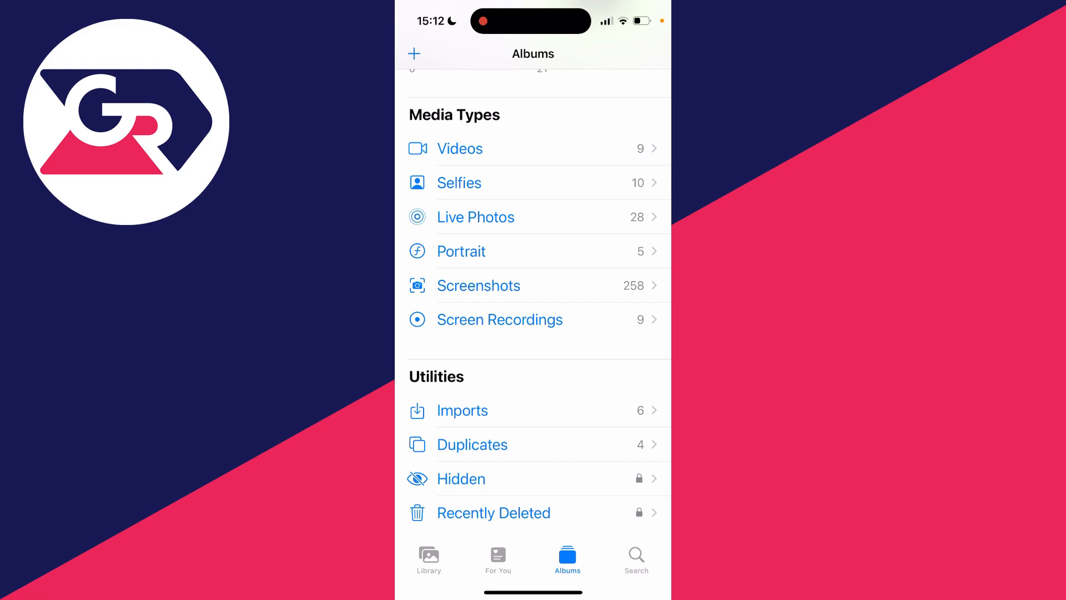
Step: Open Recently Deleted under Utilities, showing six videos with 29 days remaining
{"action": "left_click", "coordinate": [494, 513]}
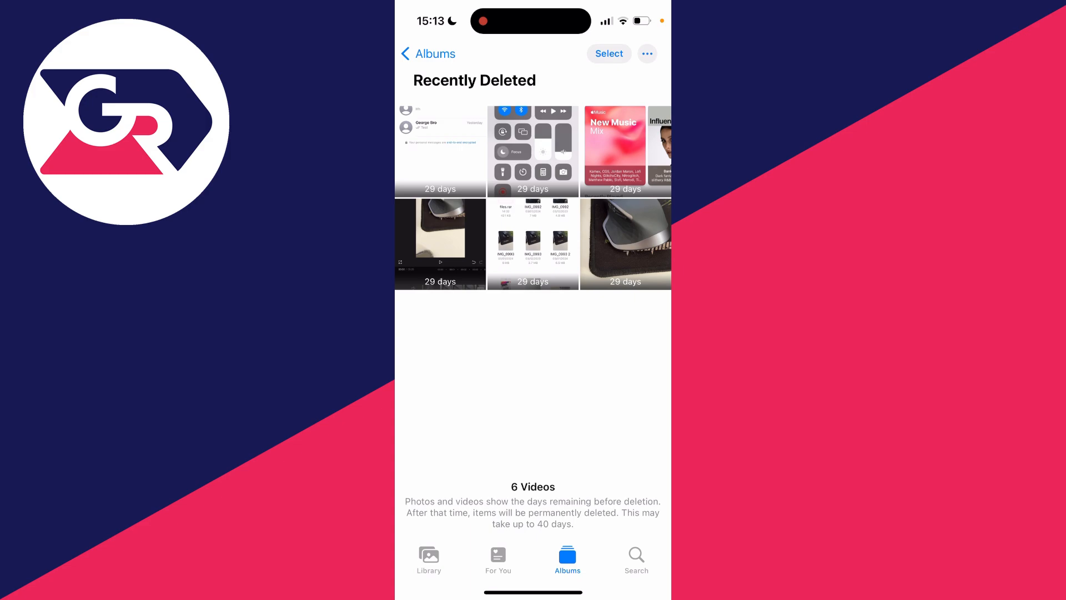
{"action": "left_click", "coordinate": [624, 245]}
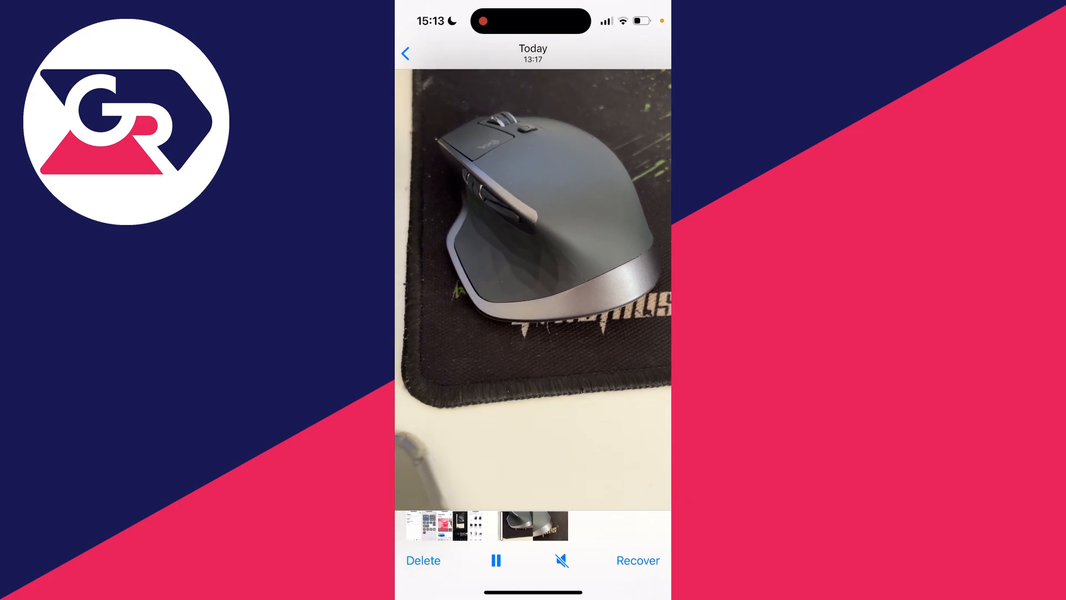
{"action": "left_click", "coordinate": [637, 560]}
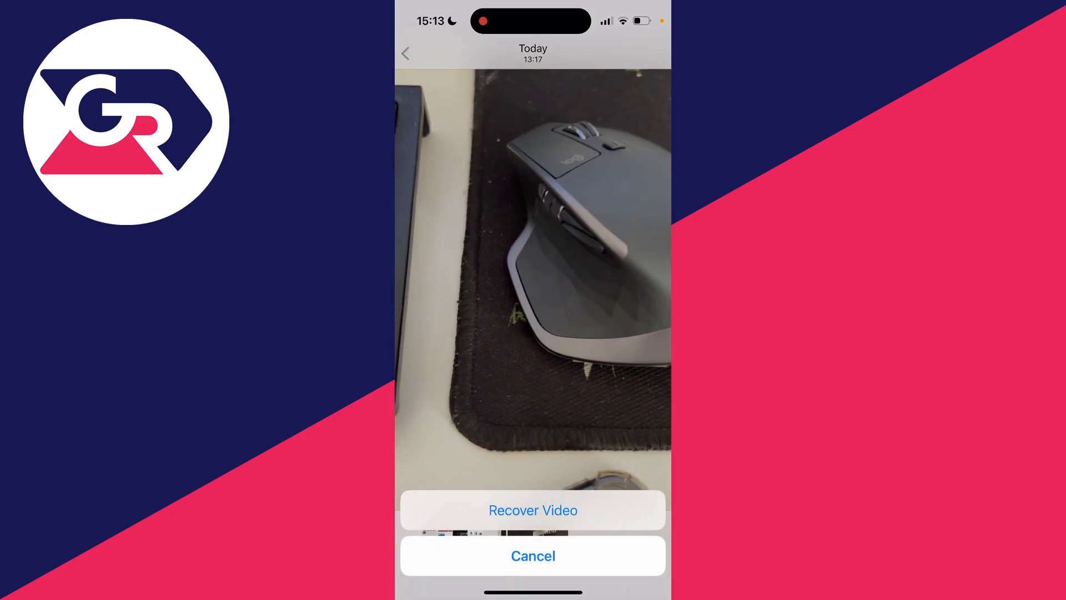
{"action": "left_click", "coordinate": [533, 555]}
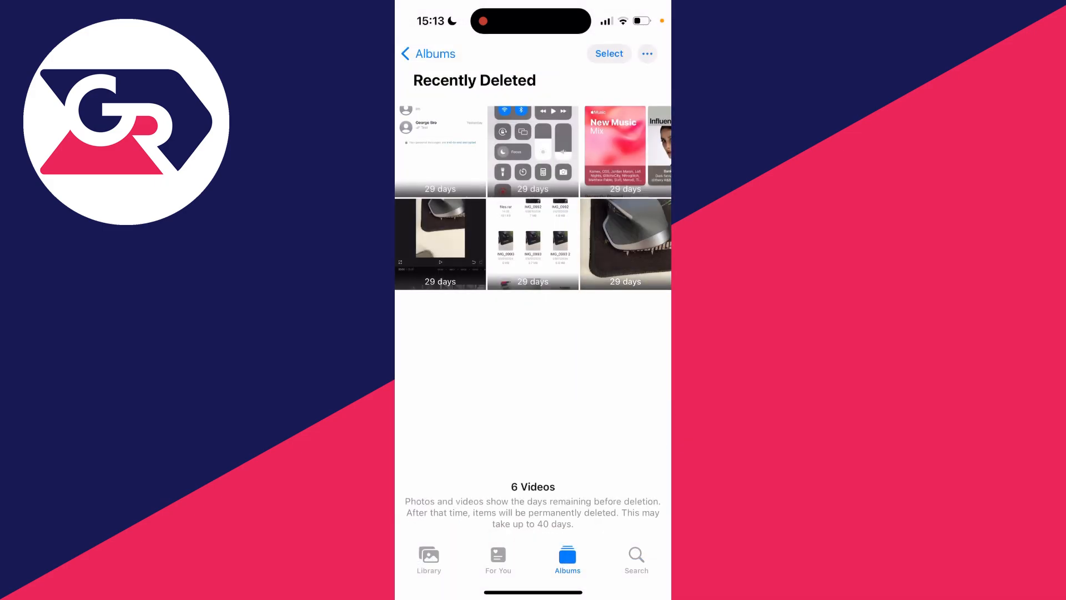
Step: Select the deleted mouse video in Recently Deleted and choose Recover
{"action": "left_click", "coordinate": [609, 54]}
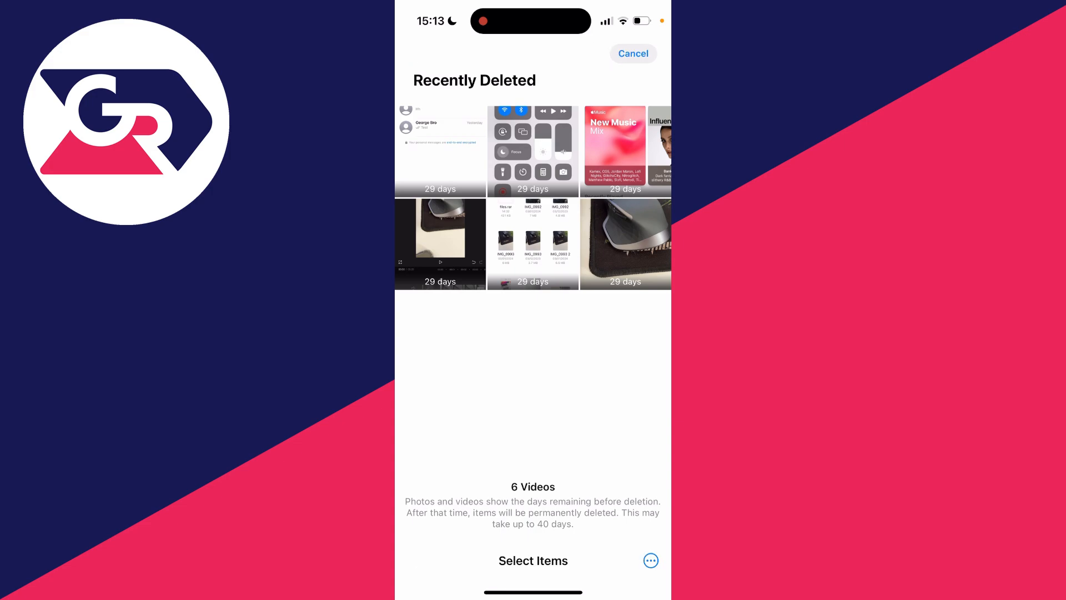
{"action": "left_click", "coordinate": [624, 243]}
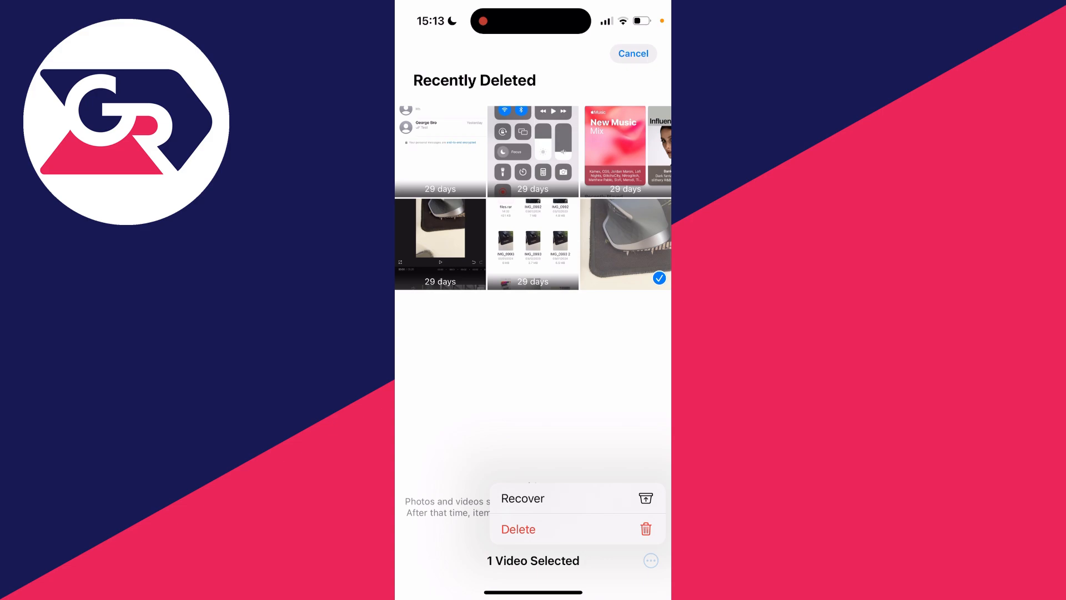
{"action": "left_click", "coordinate": [522, 498]}
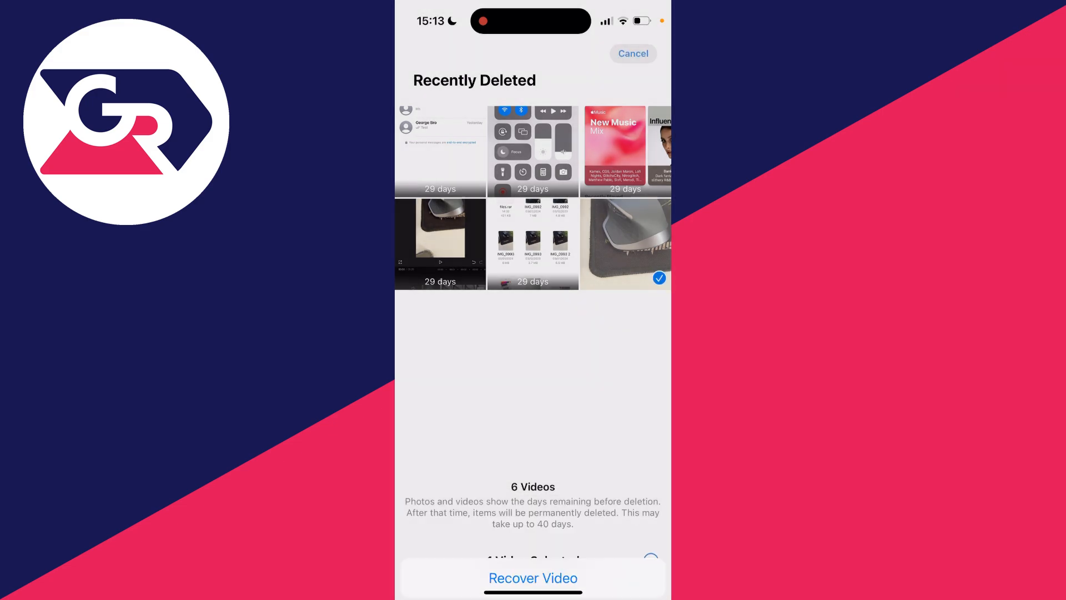